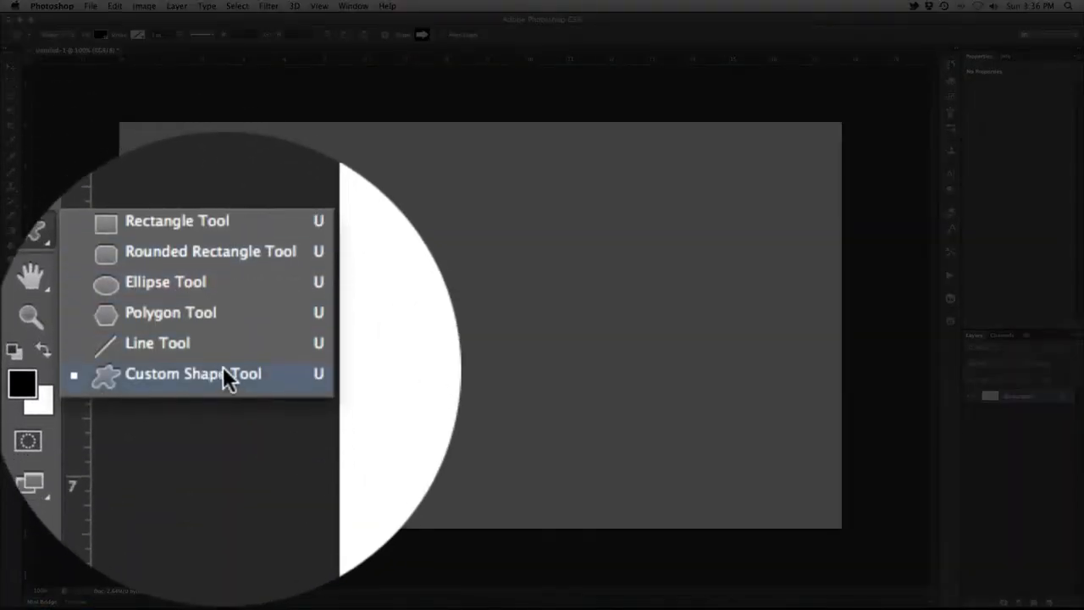
Load the All shape set from the Custom Shape picker's gear menu, replacing the defaults
{"action": "left_click", "coordinate": [193, 375]}
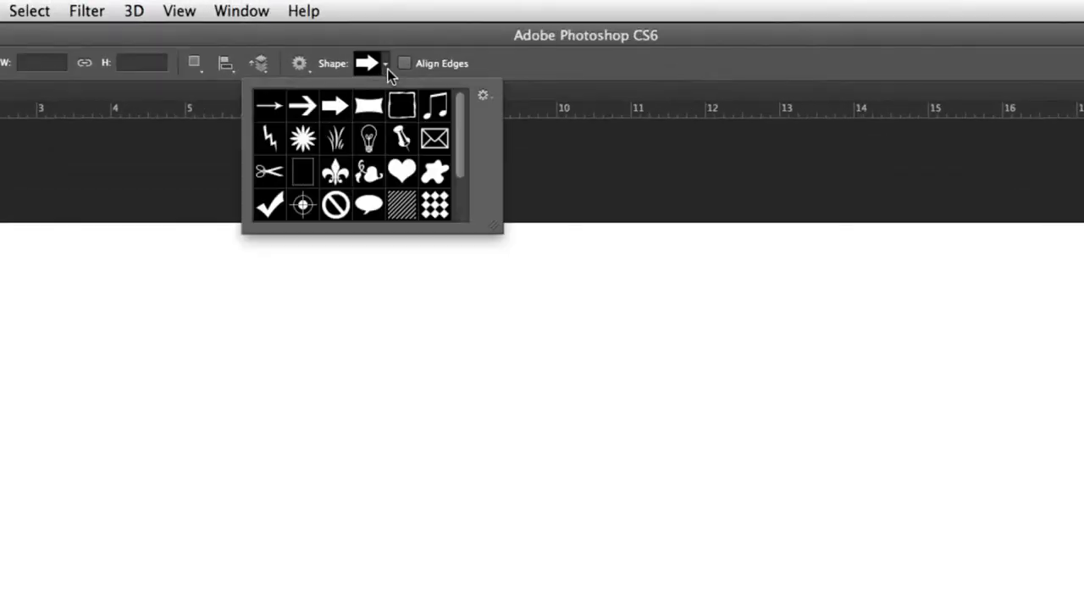
{"action": "scroll", "scroll_direction": "down", "scroll_amount": 3}
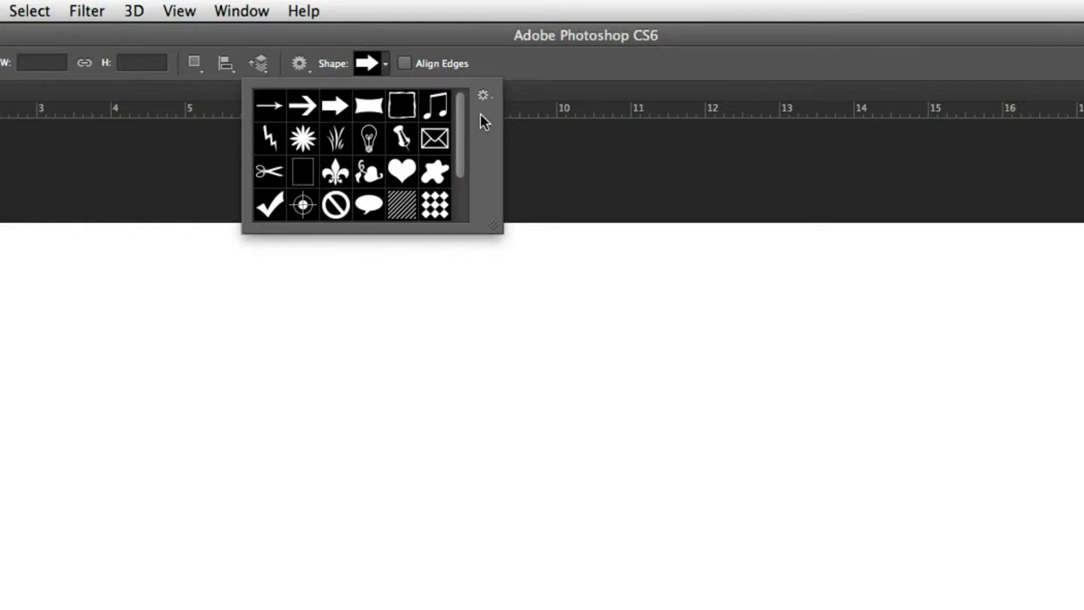
{"action": "left_click", "coordinate": [483, 95]}
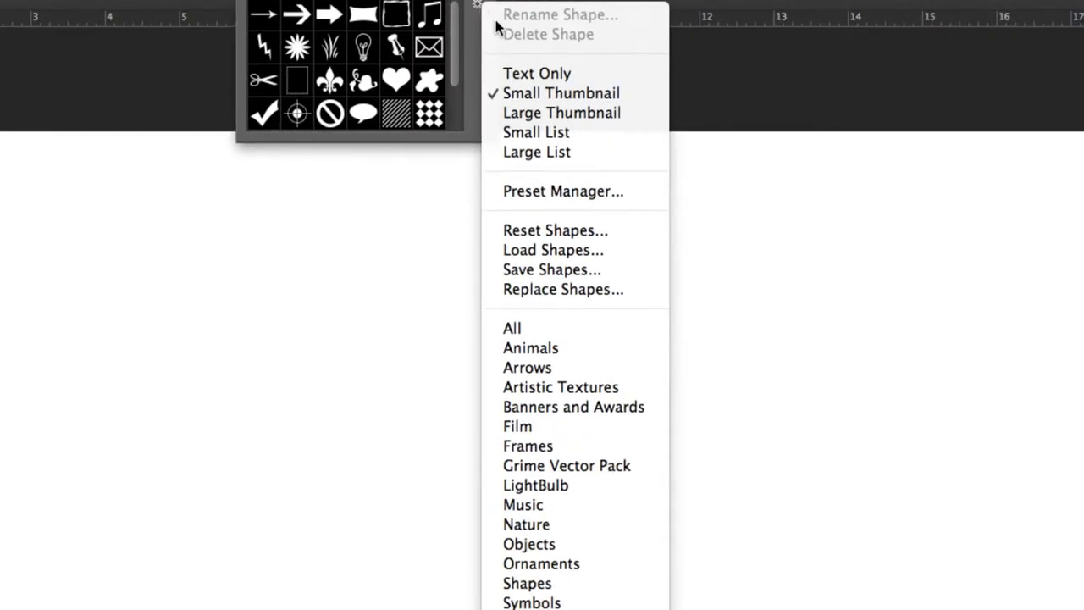
{"action": "mouse_move", "coordinate": [532, 603]}
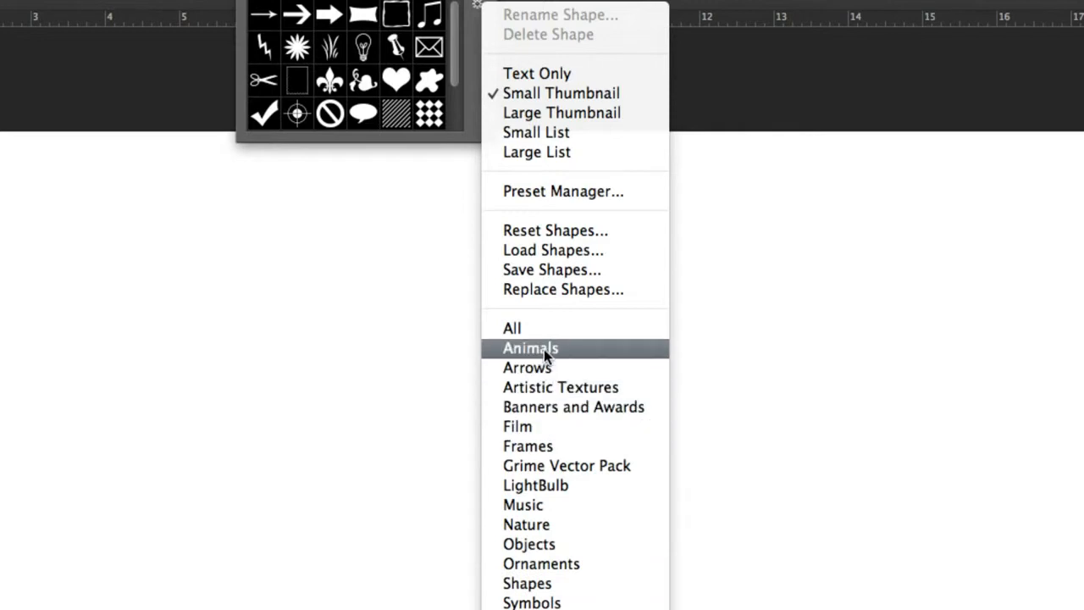
{"action": "left_click", "coordinate": [512, 329]}
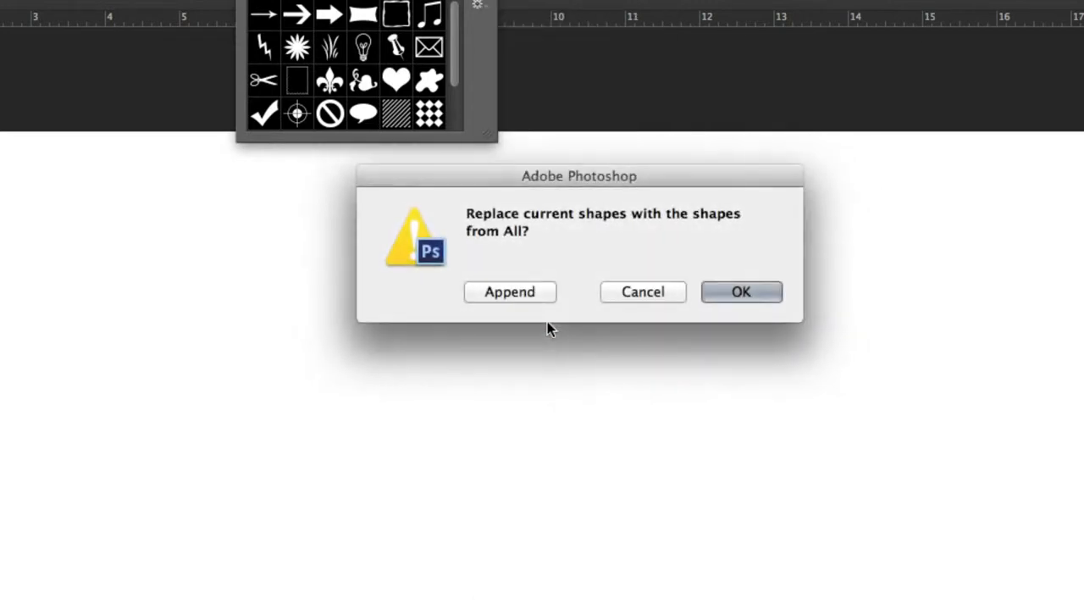
{"action": "mouse_move", "coordinate": [549, 325]}
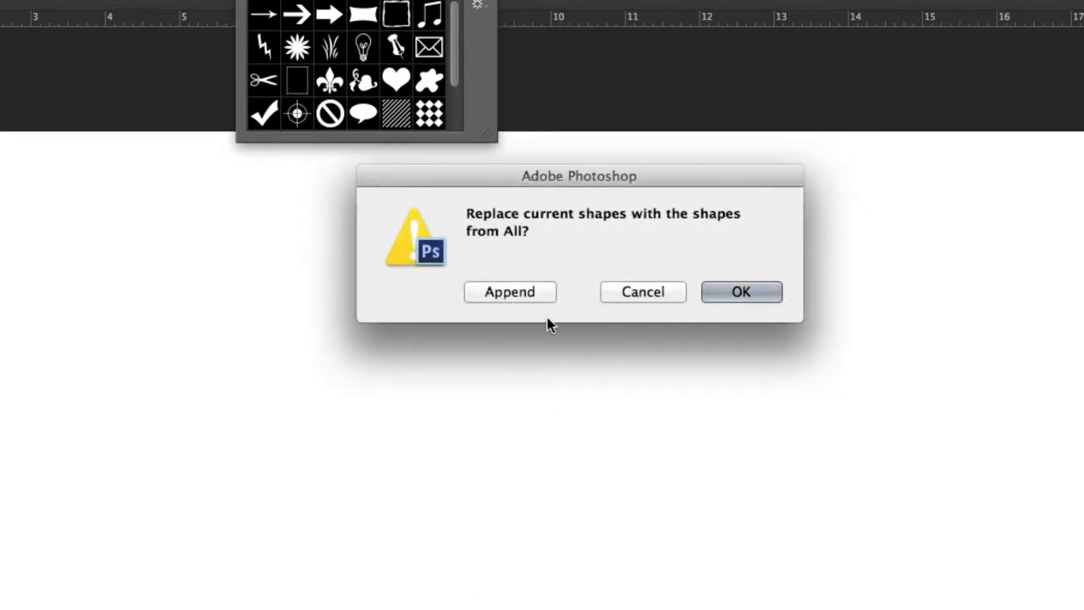
{"action": "mouse_move", "coordinate": [510, 295]}
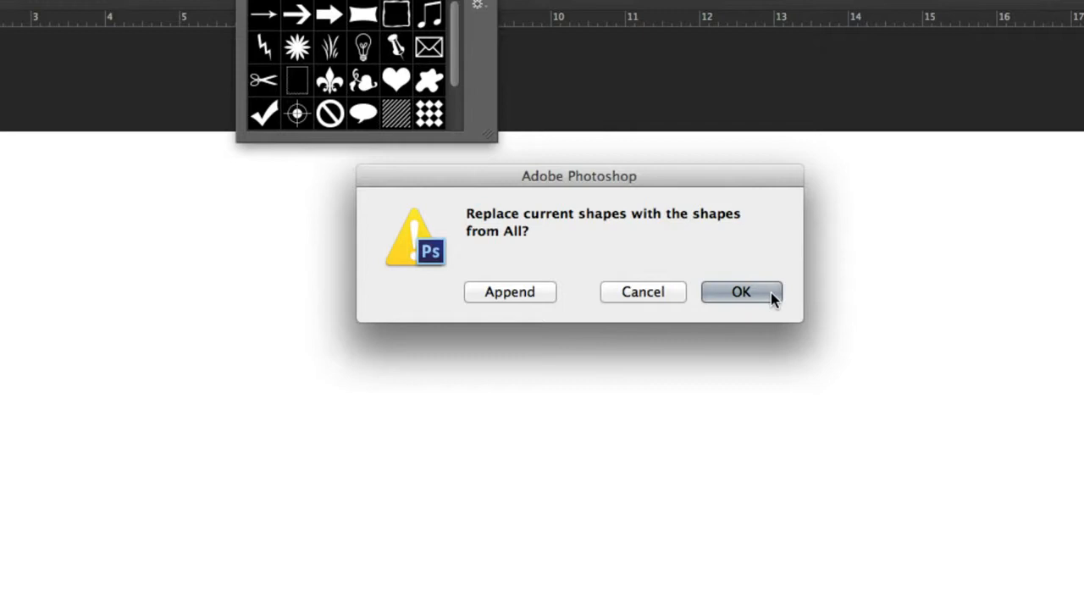
{"action": "left_click", "coordinate": [740, 292]}
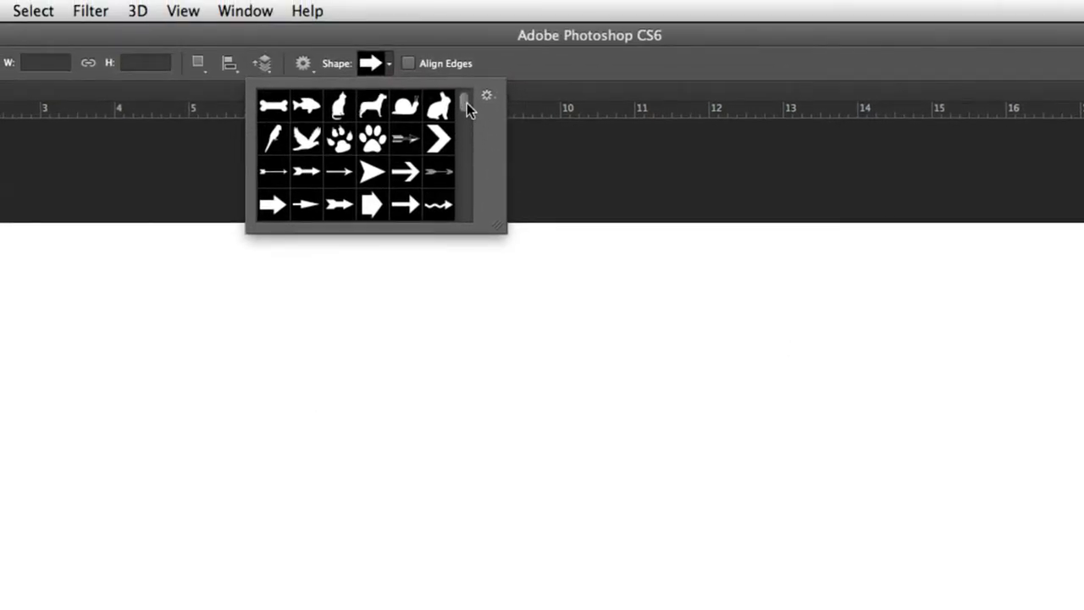
Scroll through the shape picker before closing it over the blank canvas
{"action": "scroll", "scroll_direction": "down", "scroll_amount": 3}
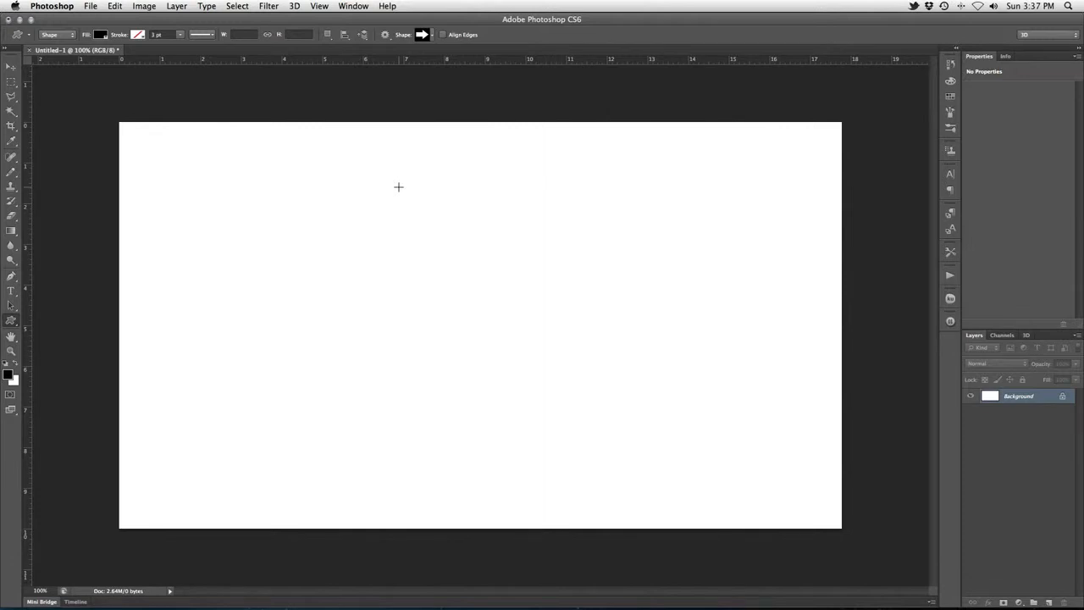
{"action": "mouse_move", "coordinate": [390, 190]}
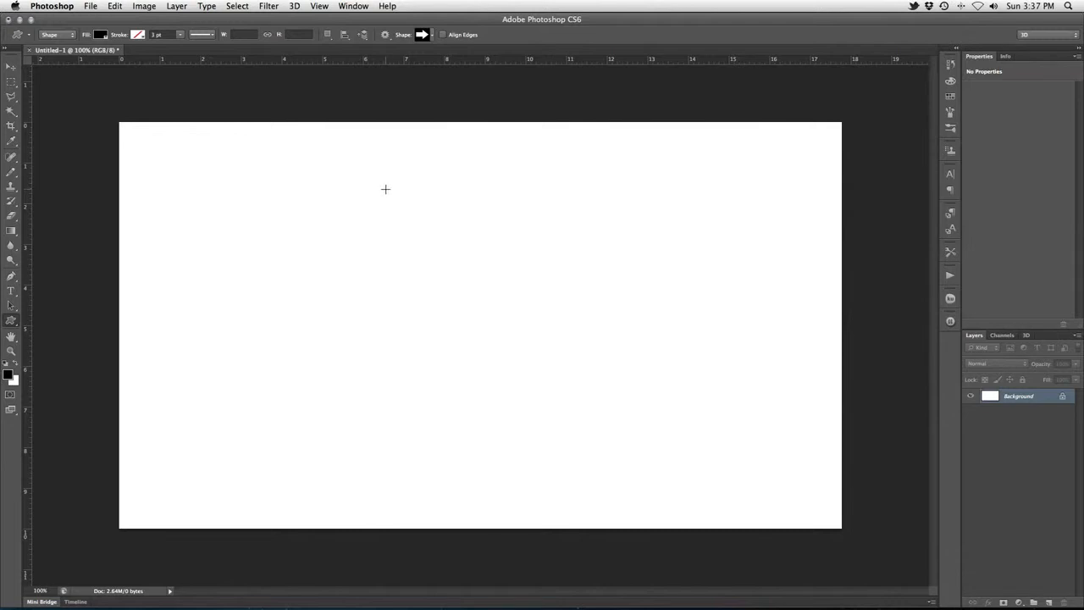
{"action": "mouse_move", "coordinate": [383, 188]}
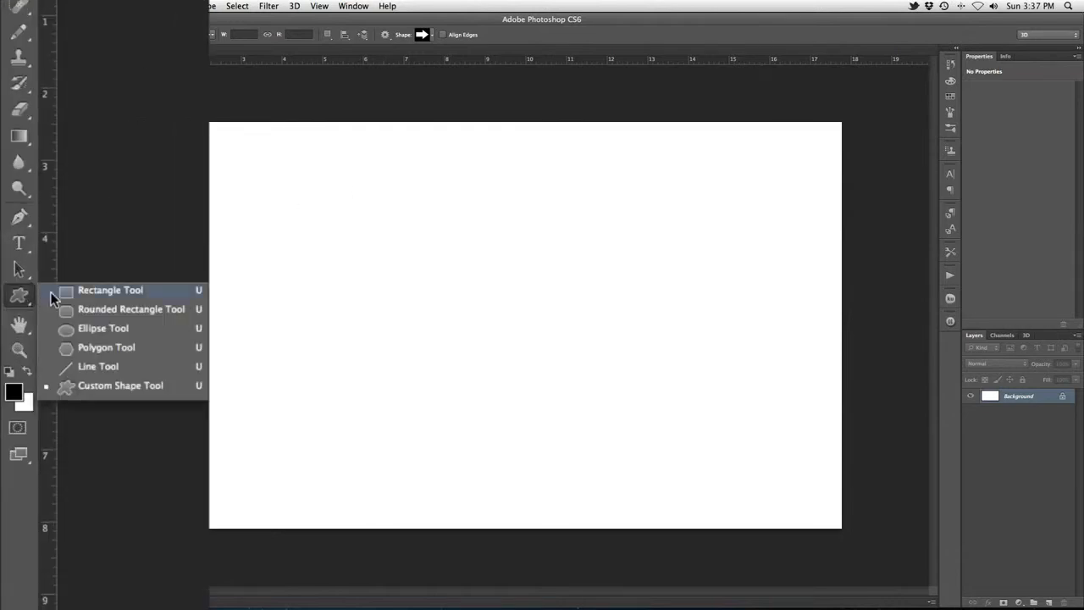
Draw a solid black ellipse on the left of the canvas with the Ellipse Tool
{"action": "left_click", "coordinate": [101, 328]}
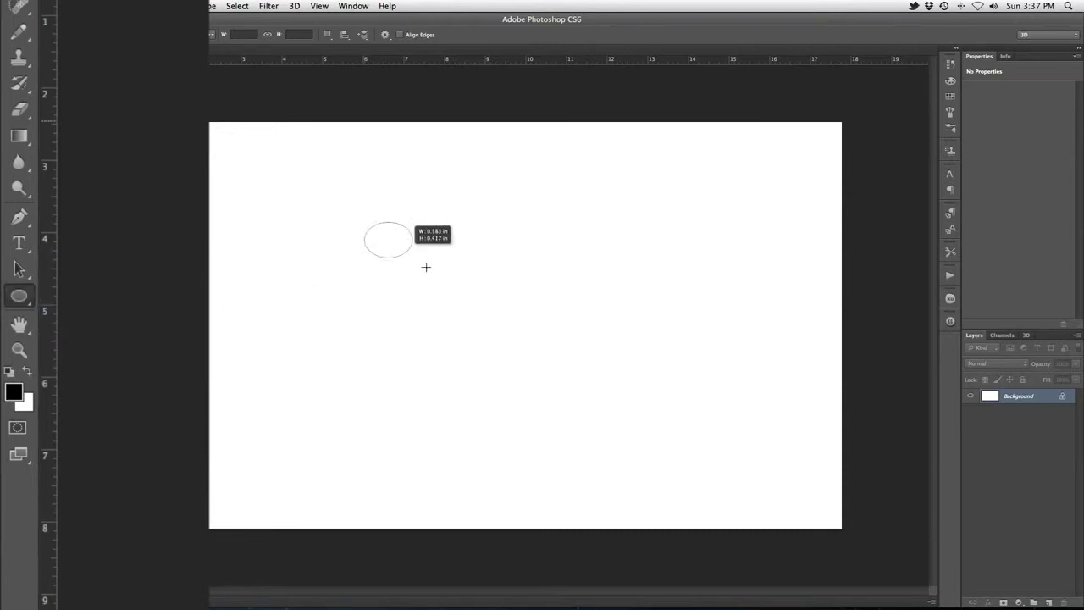
{"action": "left_click_drag", "start_coordinate": [388, 241], "coordinate": [522, 330]}
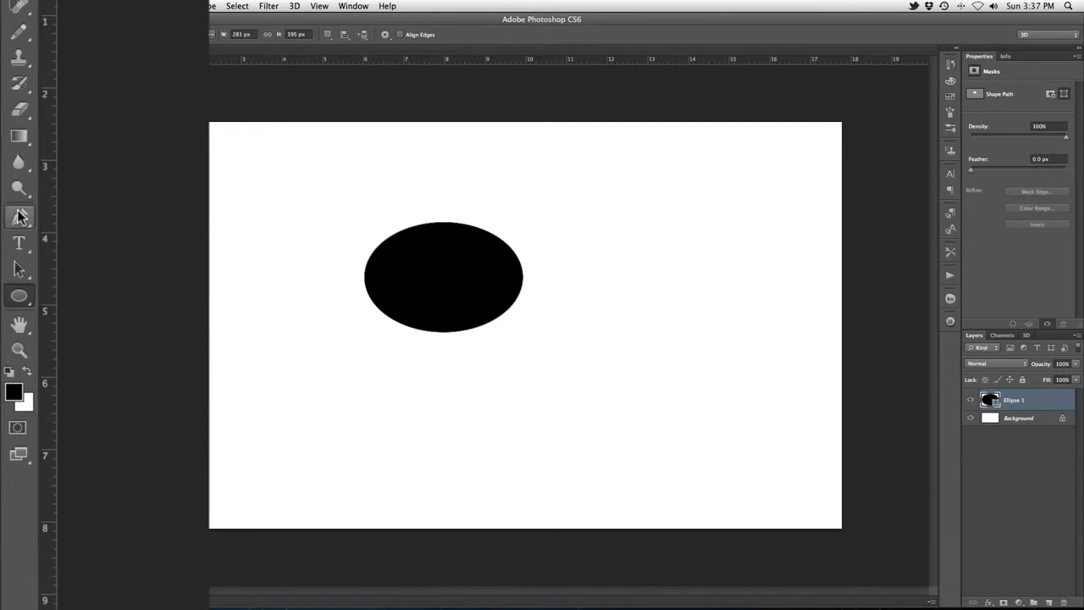
{"action": "left_click", "coordinate": [18, 217]}
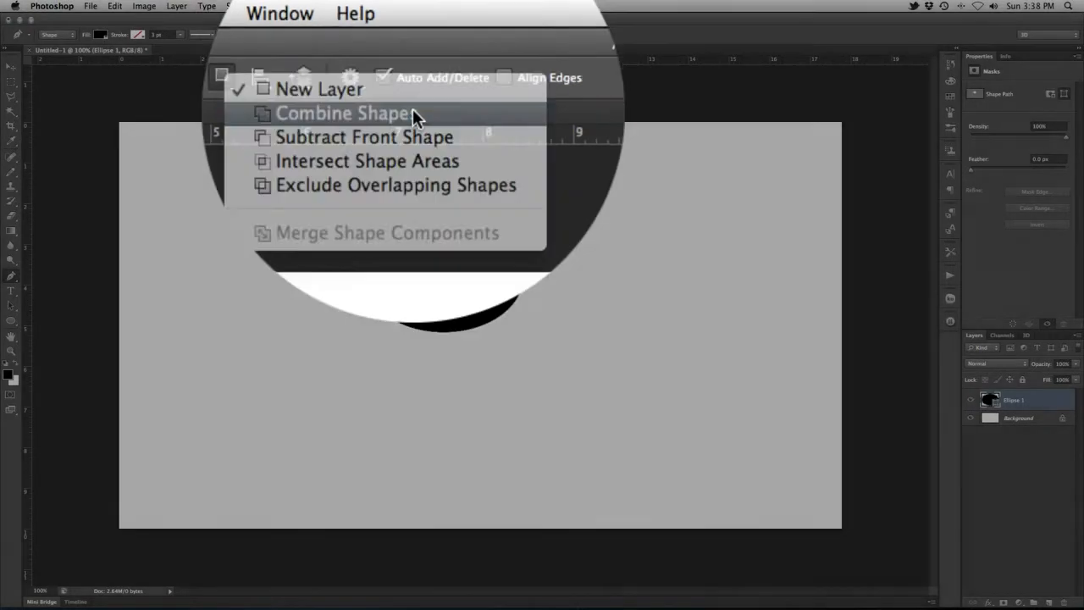
Set path operations to Combine Shapes so the tail adds to the ellipse
{"action": "left_click", "coordinate": [342, 112]}
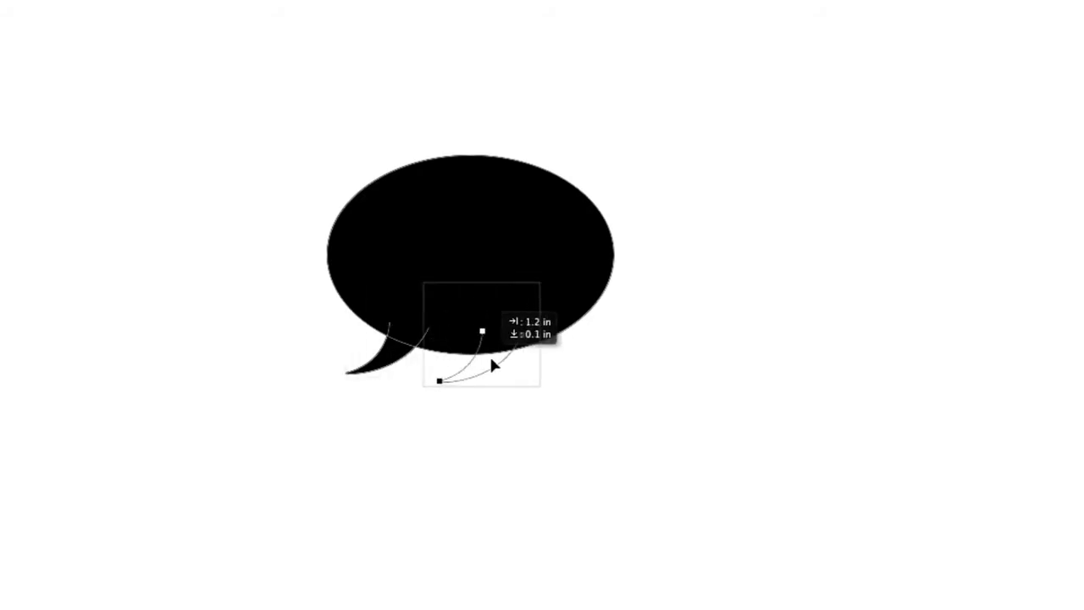
Flip the copied tail horizontally via Edit > Transform Path to form the second tail
{"action": "left_click", "coordinate": [163, 10]}
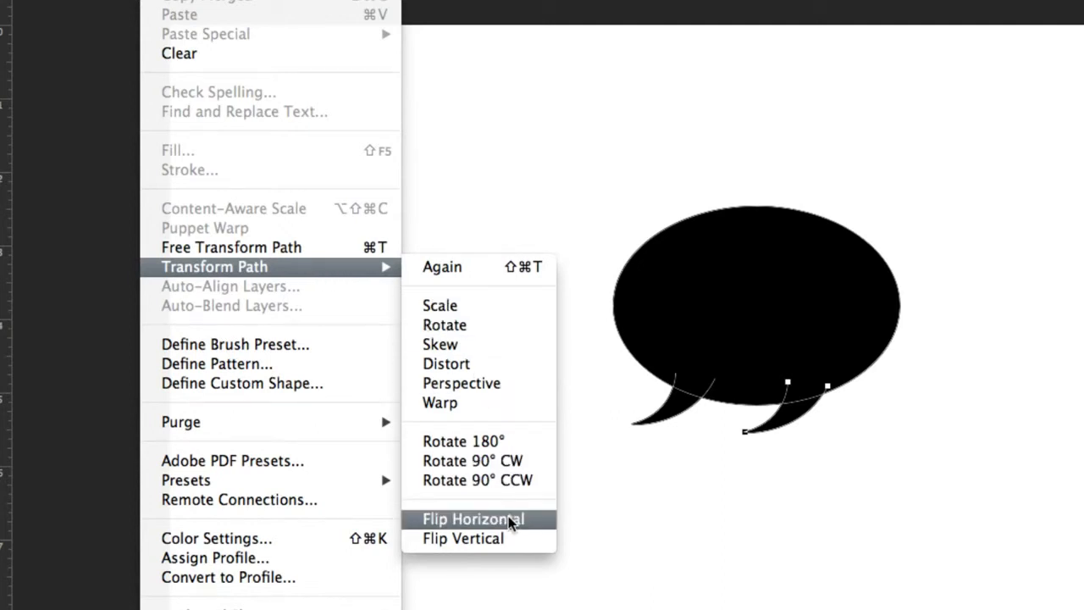
{"action": "left_click", "coordinate": [474, 518]}
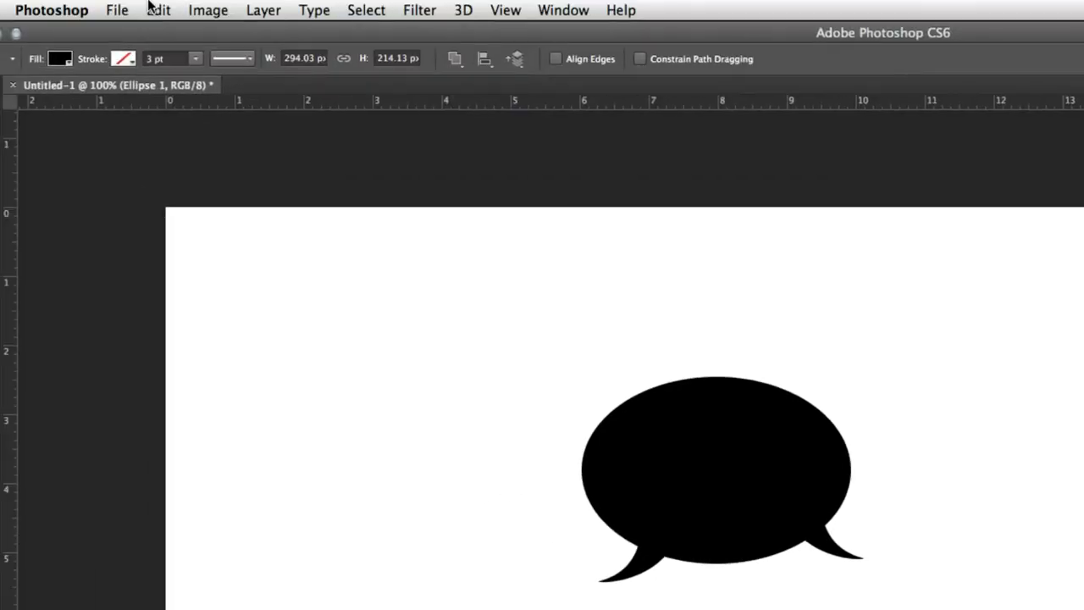
{"action": "left_click", "coordinate": [159, 10]}
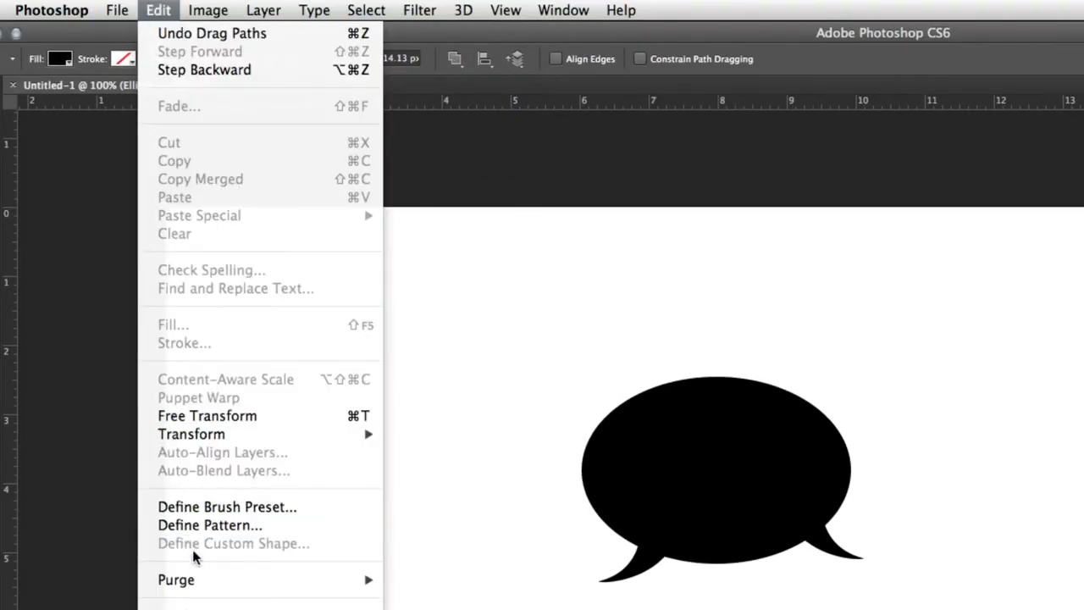
{"action": "mouse_move", "coordinate": [296, 551]}
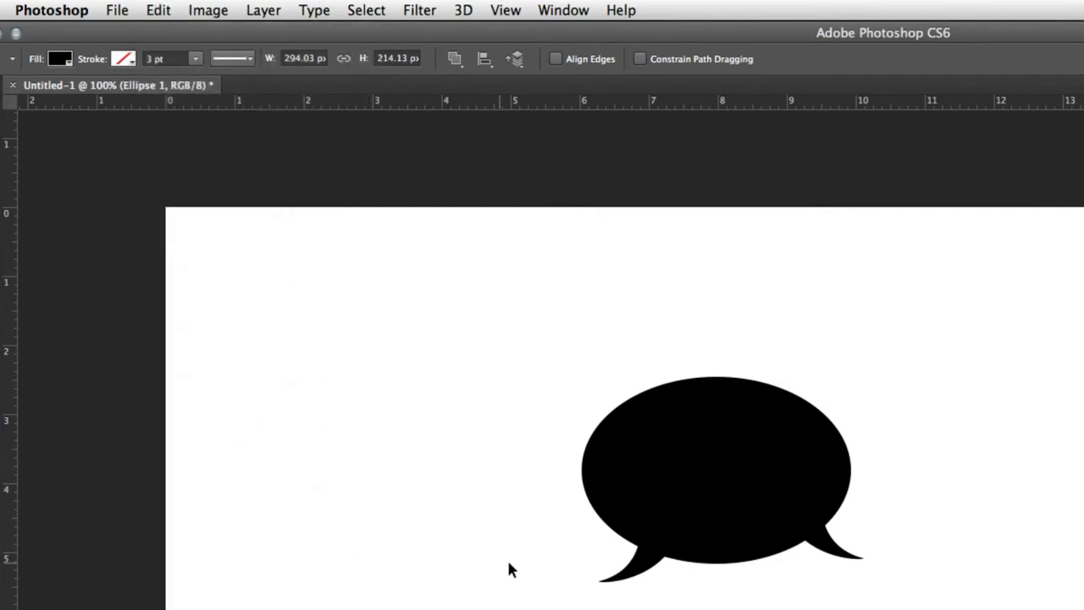
{"action": "mouse_move", "coordinate": [694, 516]}
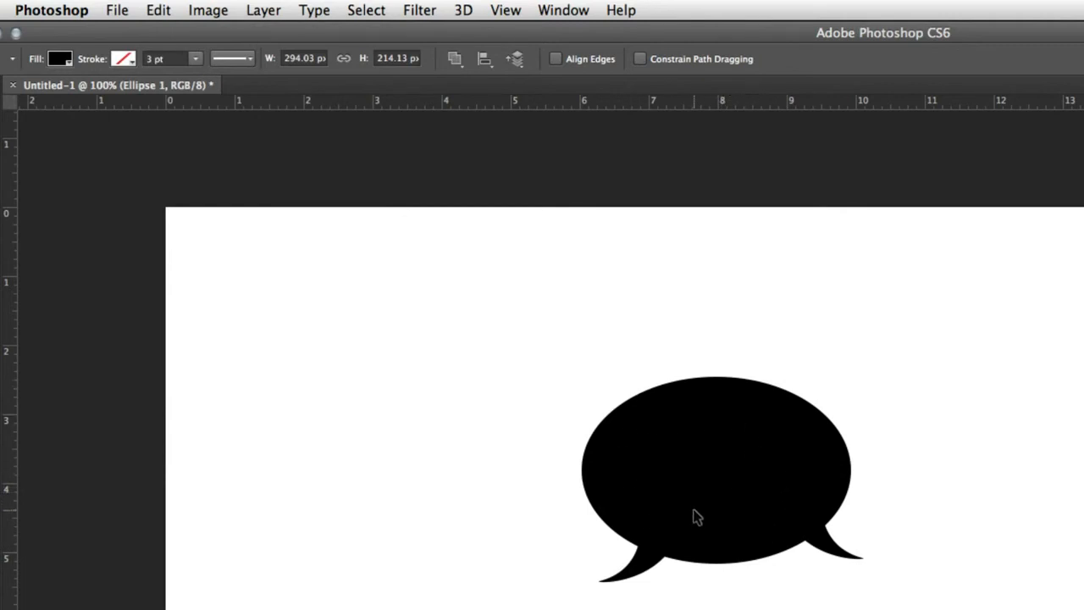
{"action": "mouse_move", "coordinate": [525, 518]}
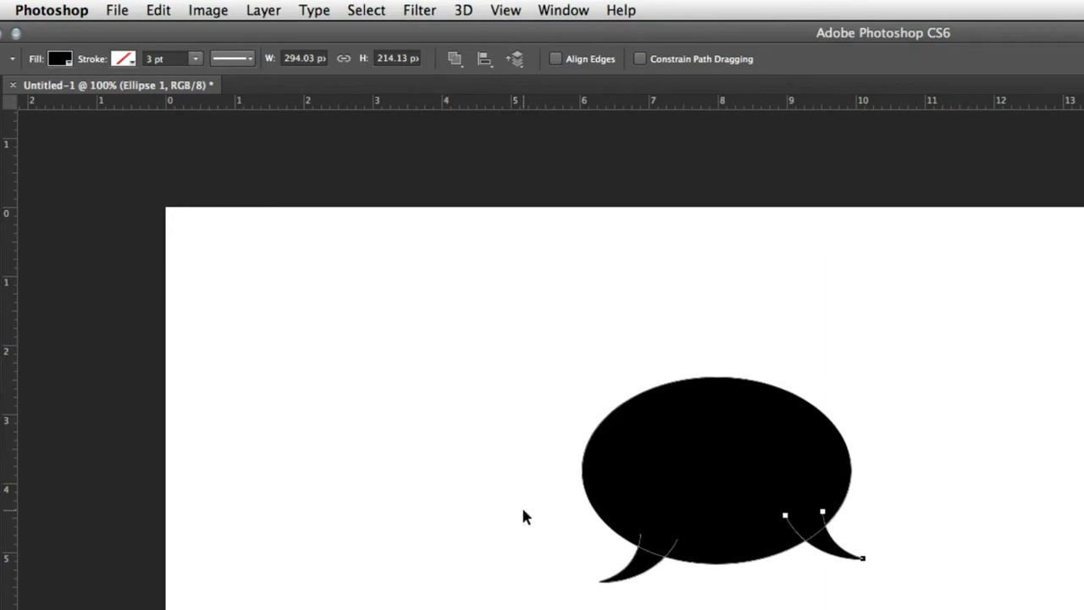
Define the bubble as a custom shape and begin naming it 'Spee…'
{"action": "left_click", "coordinate": [157, 11]}
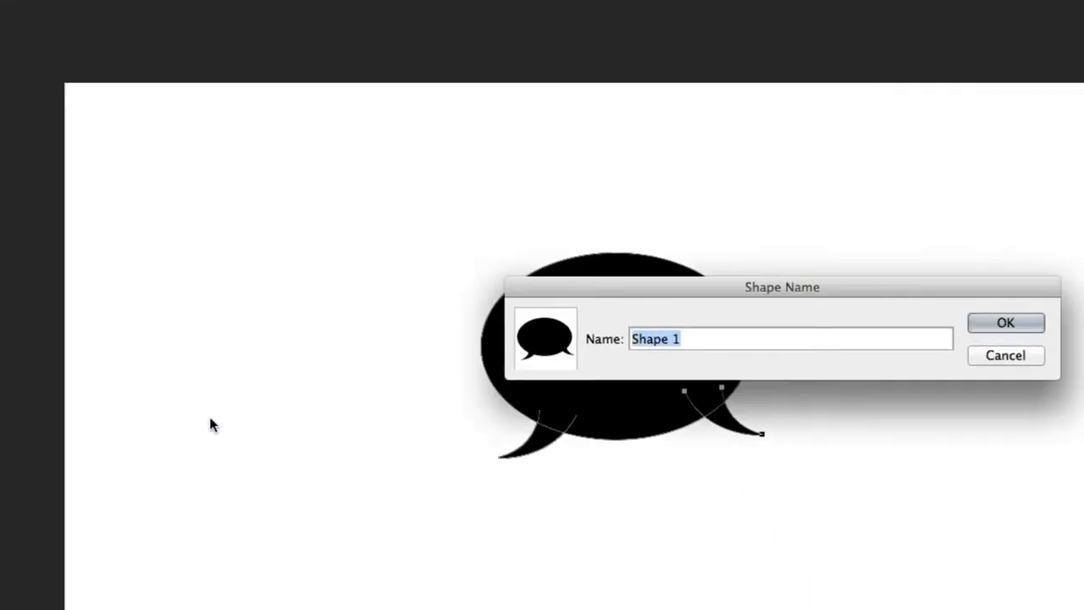
{"action": "type", "text": "Spee"}
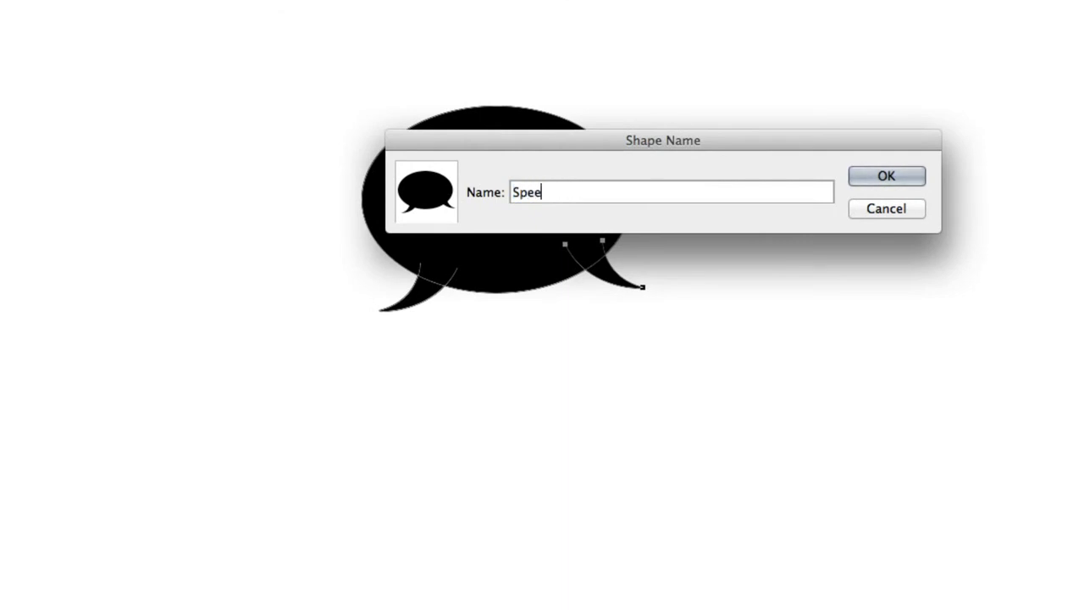